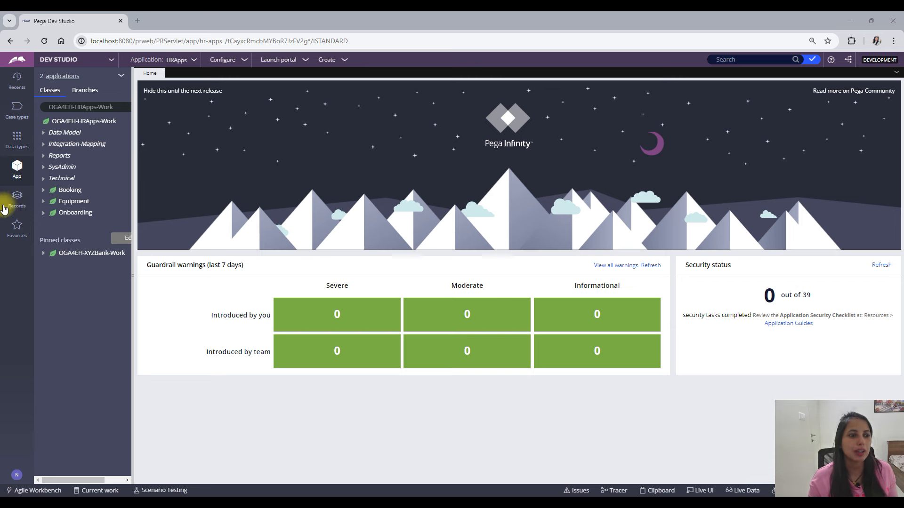
Step: Browse records by type and open the HRApps product rule from Product
left_click(17, 199)
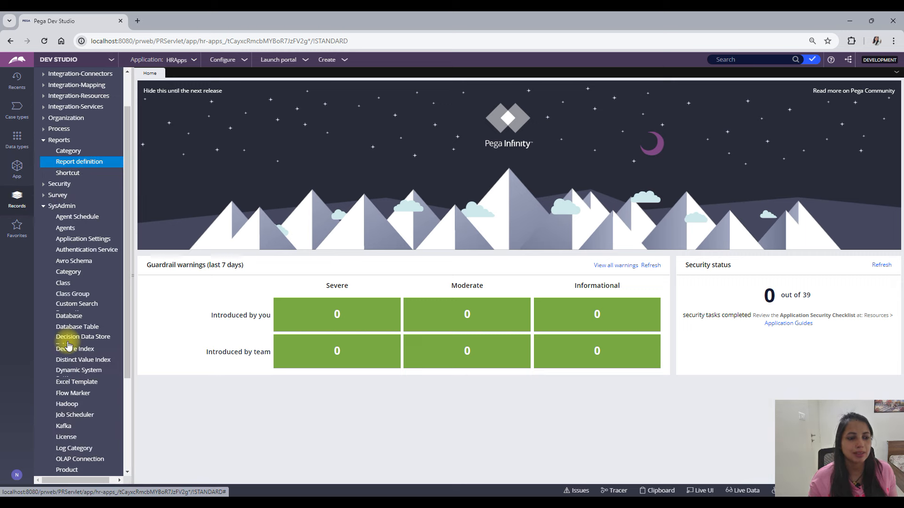
left_click(66, 423)
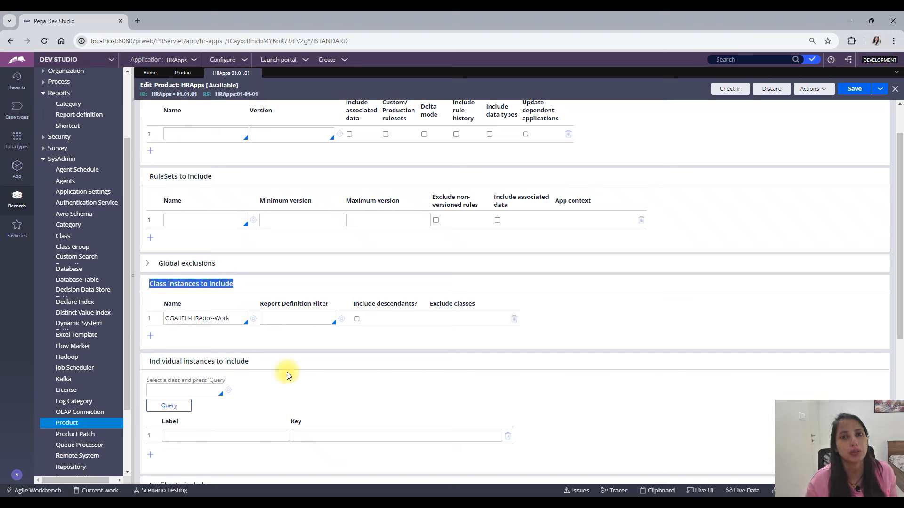
Step: Set OGA4EH-HRApps-Work-Booking as the included class and save HRApps
left_click(17, 169)
type("OGA4EH-HRApps-Work-bo")
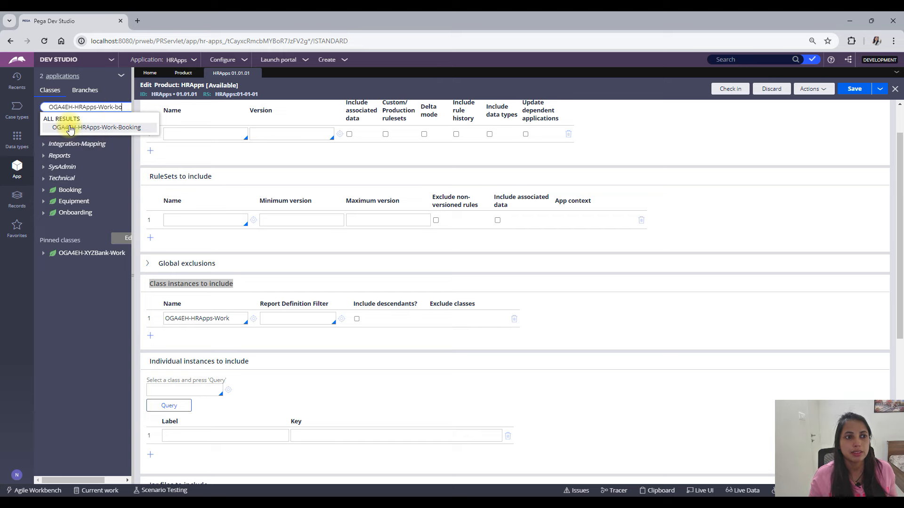
left_click(98, 127)
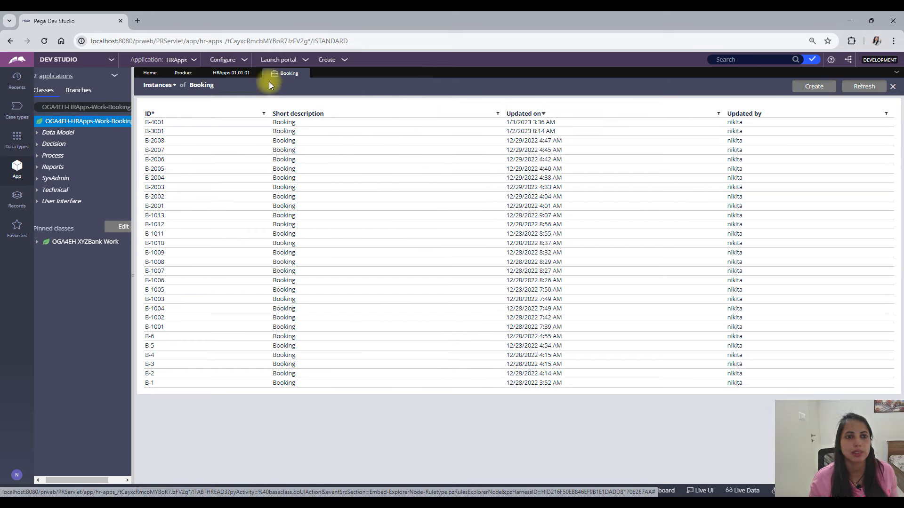
mouse_move(304, 72)
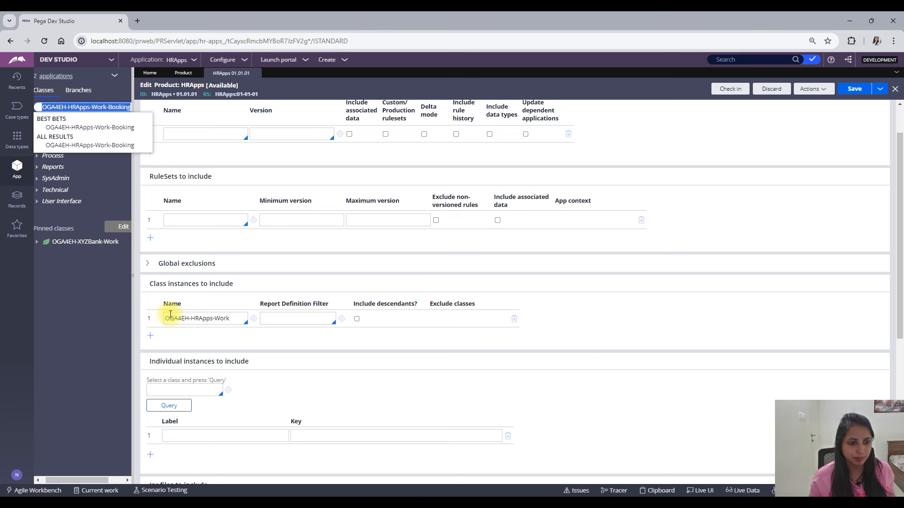
left_click(90, 126)
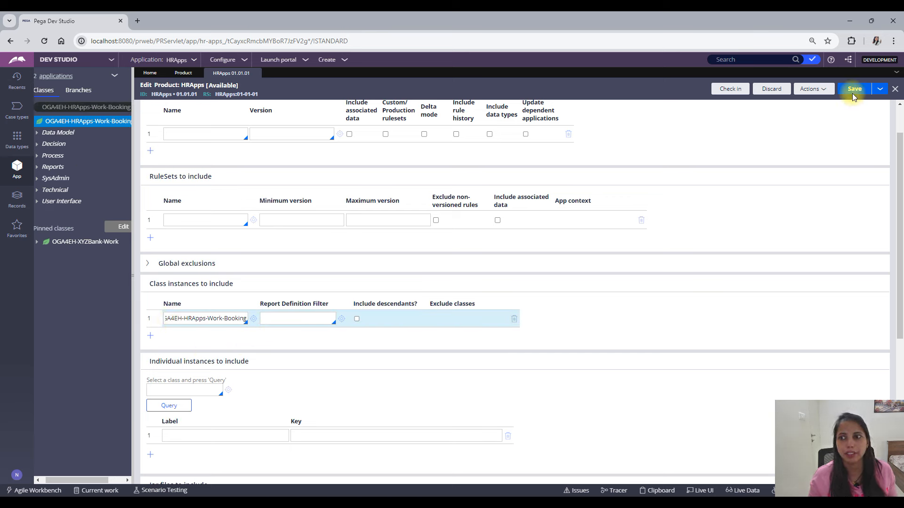
left_click(854, 88)
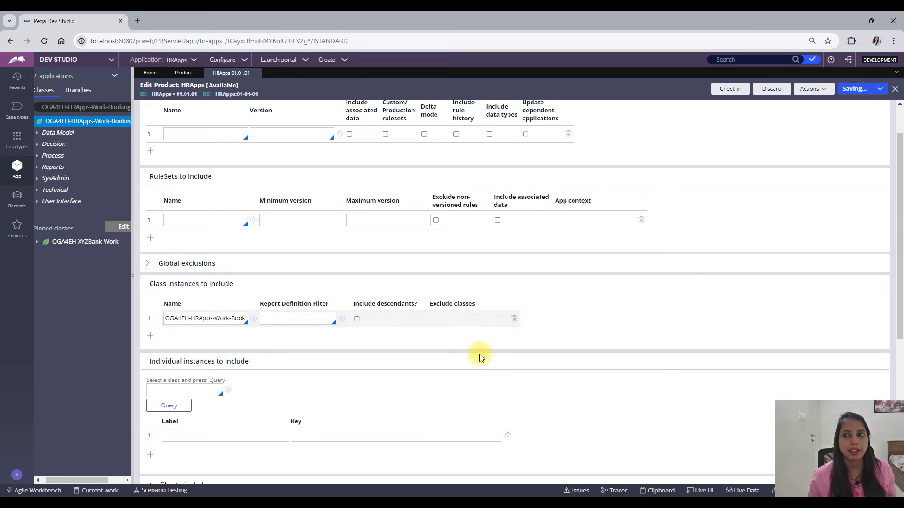
scroll("down", 3)
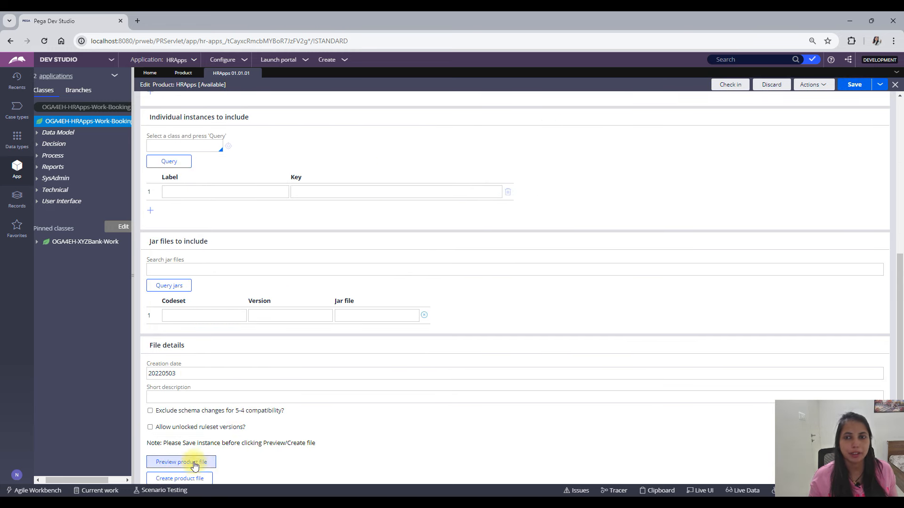
left_click(180, 462)
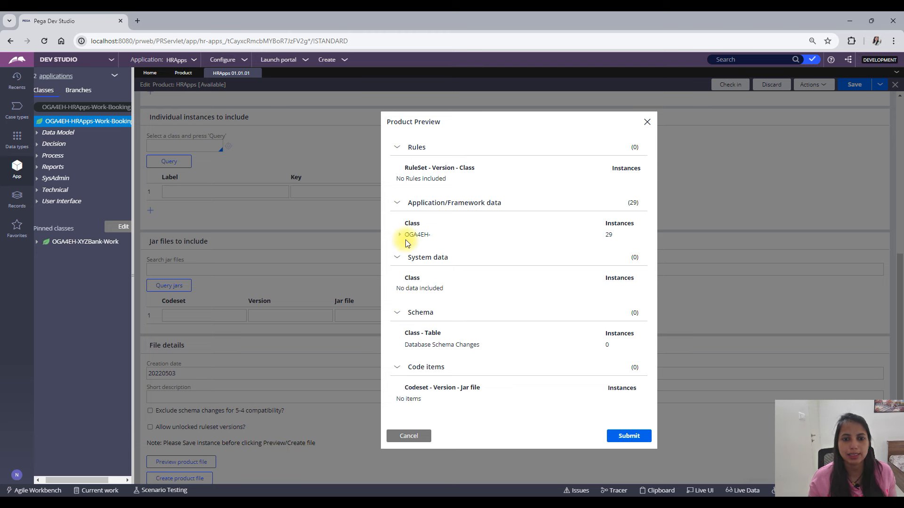
left_click(399, 234)
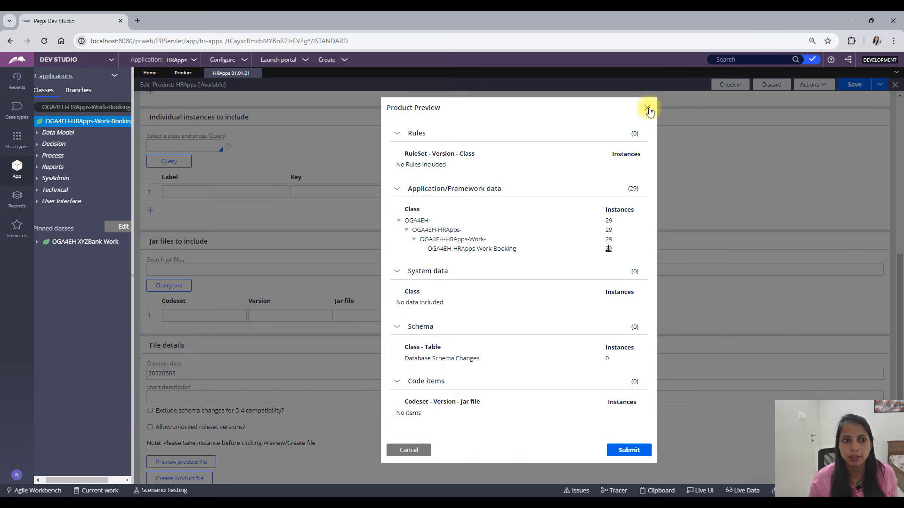
left_click(647, 109)
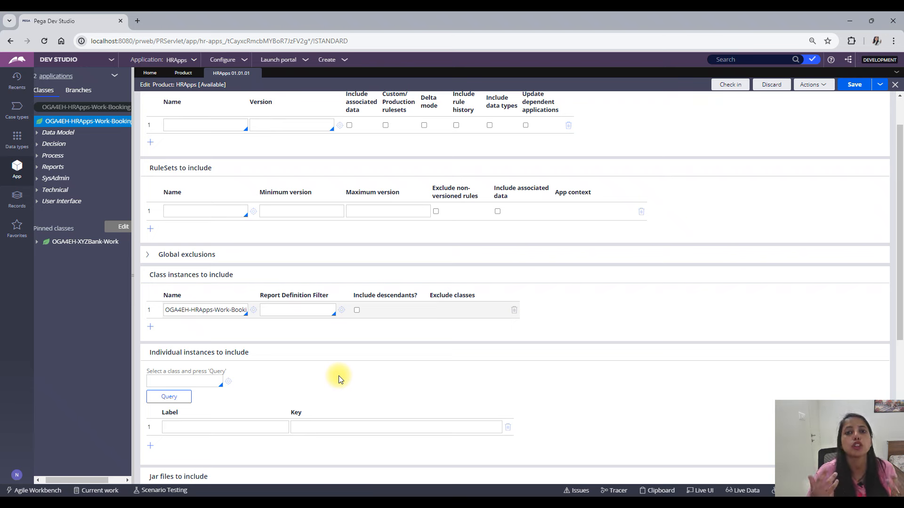
Step: Enter TestRD in the product's Report Definition Filter field
left_click(297, 310)
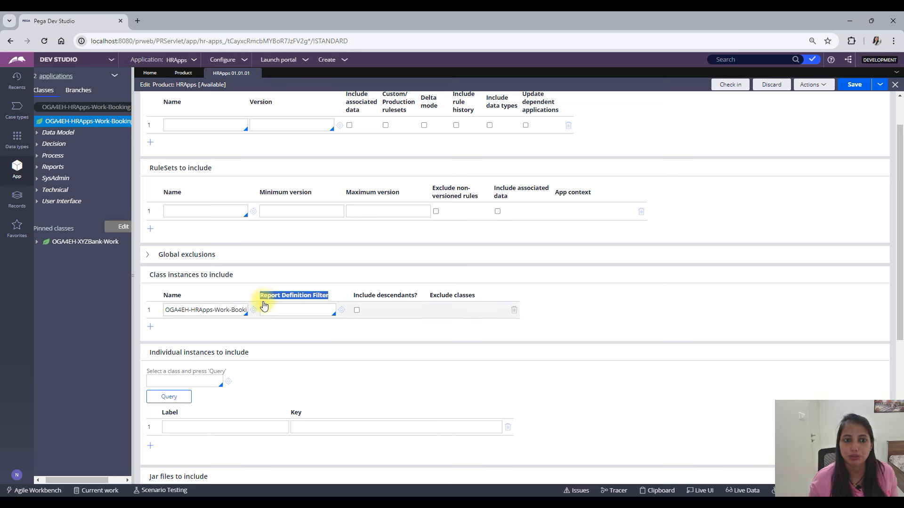
left_click(296, 310)
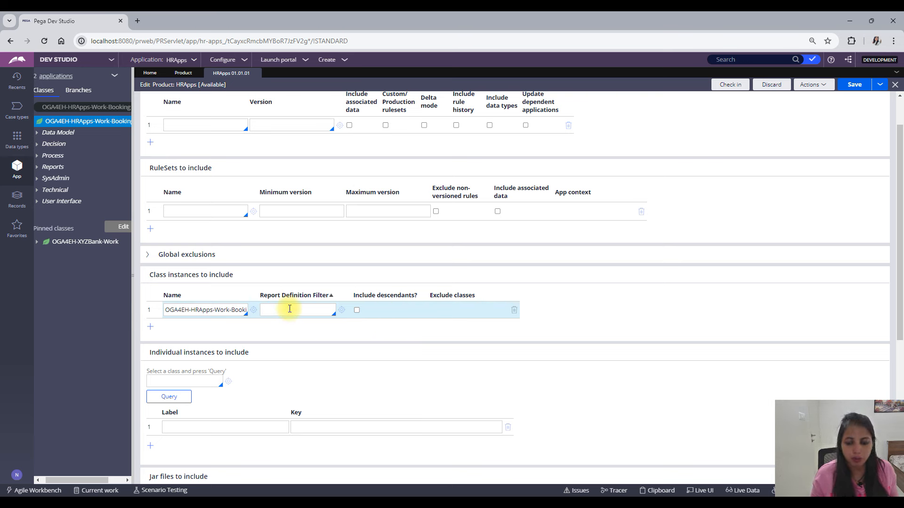
type("T")
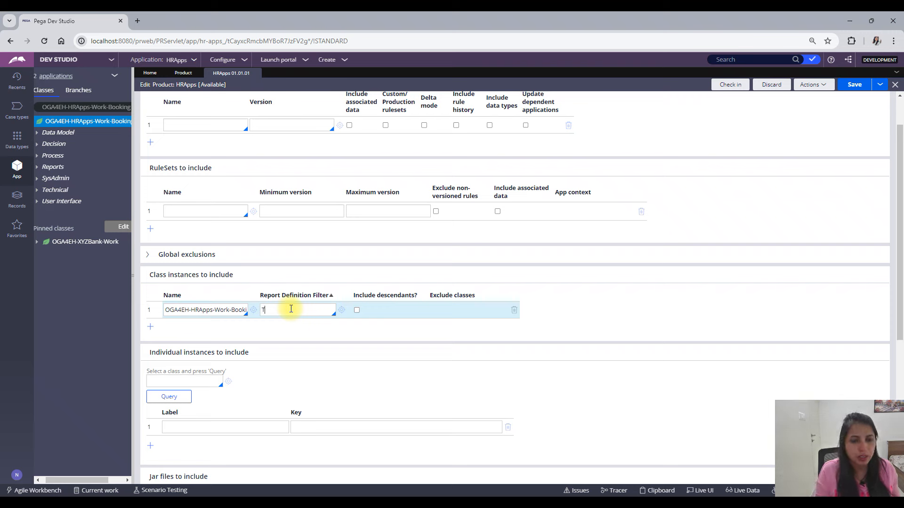
type("estRD")
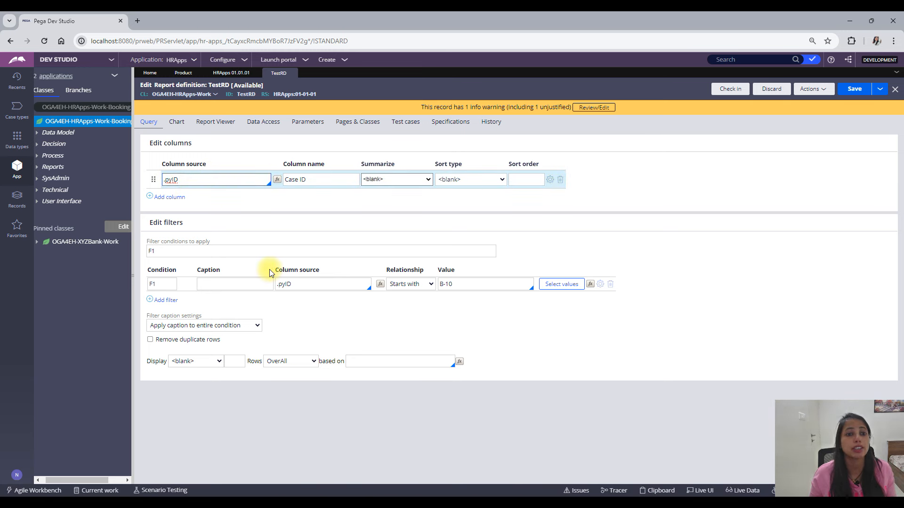
Step: Review TestRD's .pyID filter, then select TestRD as the HRApps filter and save
left_click(322, 283)
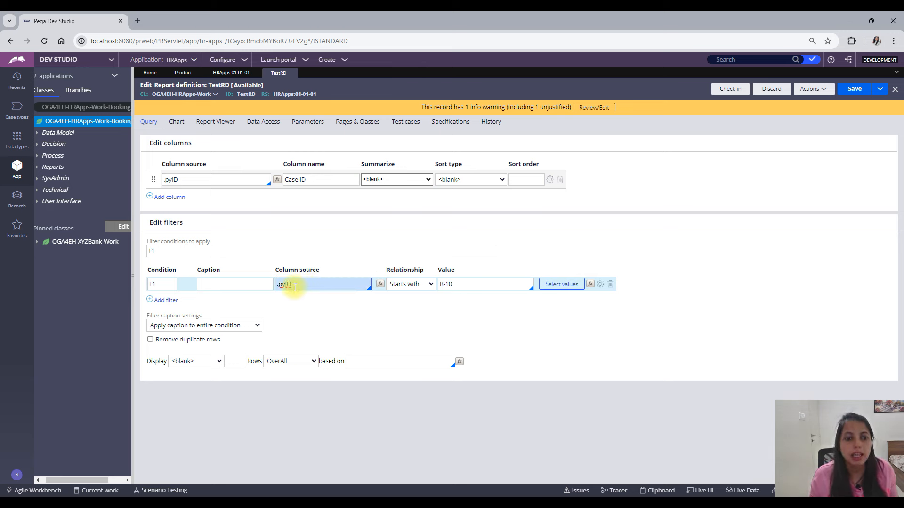
left_click(484, 284)
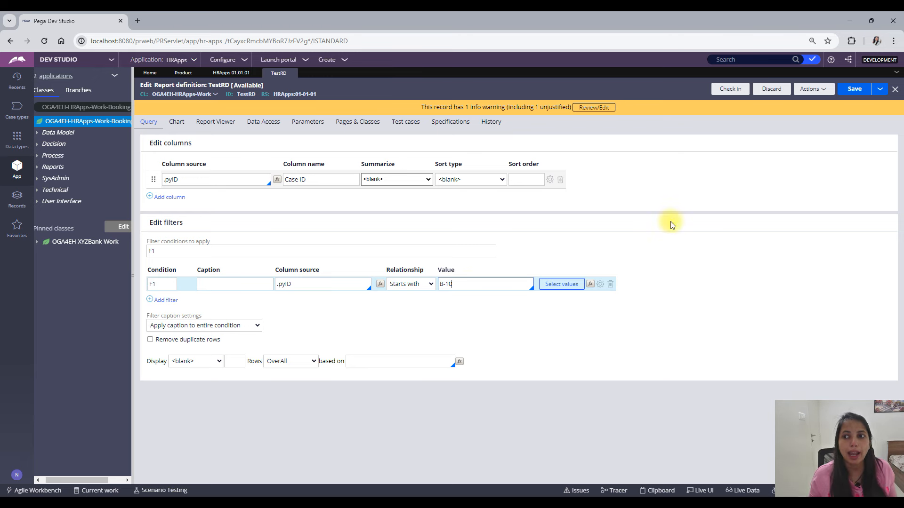
left_click(231, 72)
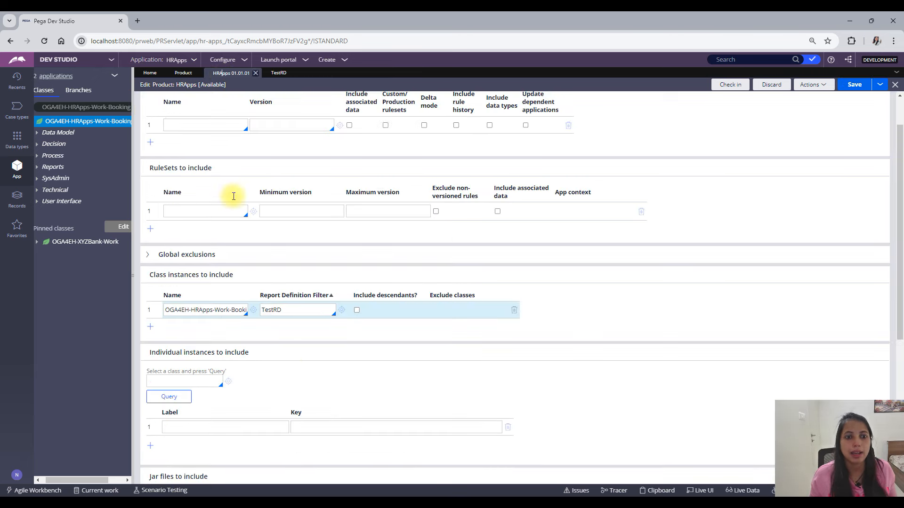
left_click(297, 309)
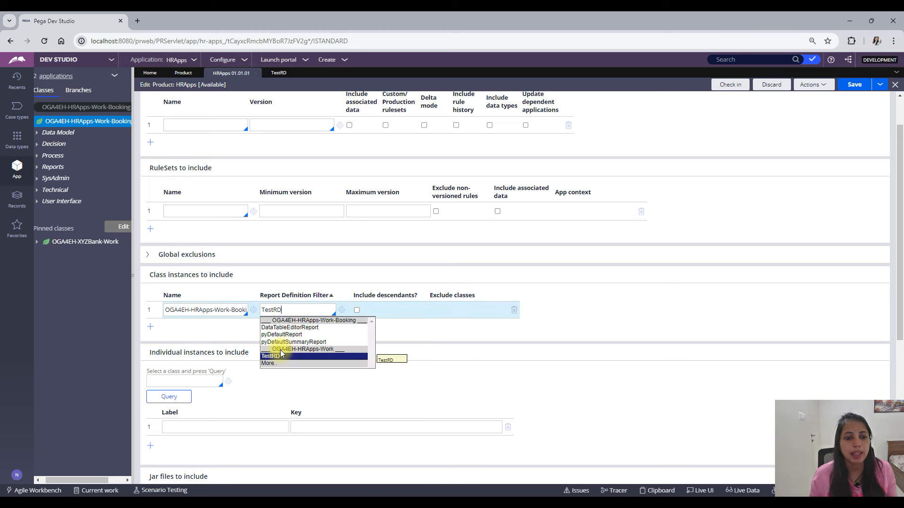
left_click(271, 355)
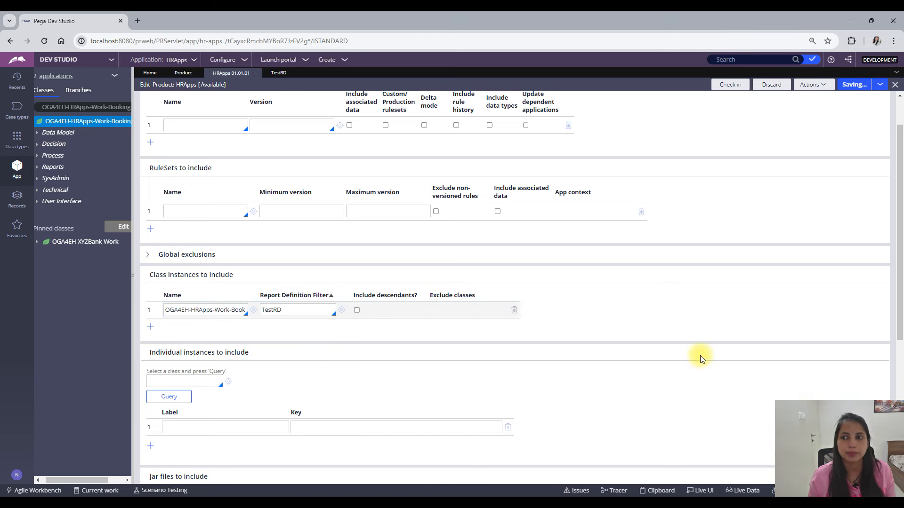
scroll("down", 3)
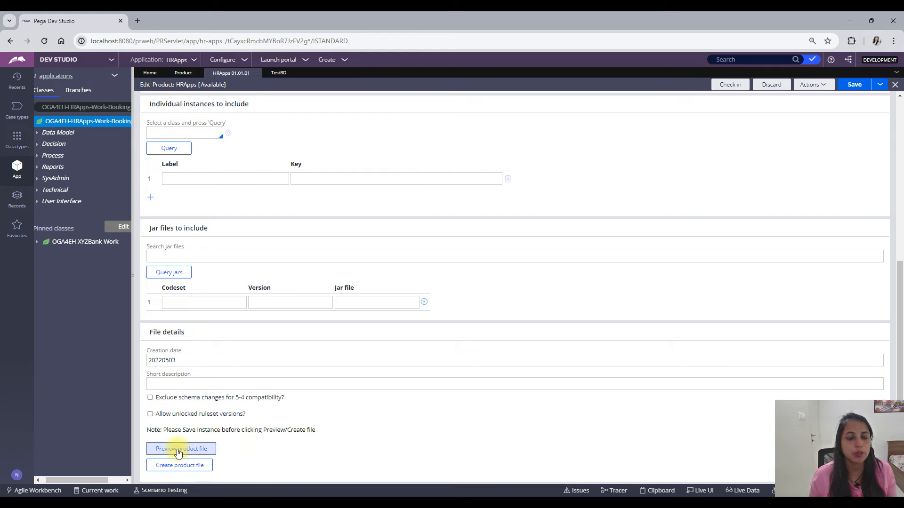
Step: Preview the product file, inspect the 13 instances B-1001–B-1013, and close the preview
left_click(182, 449)
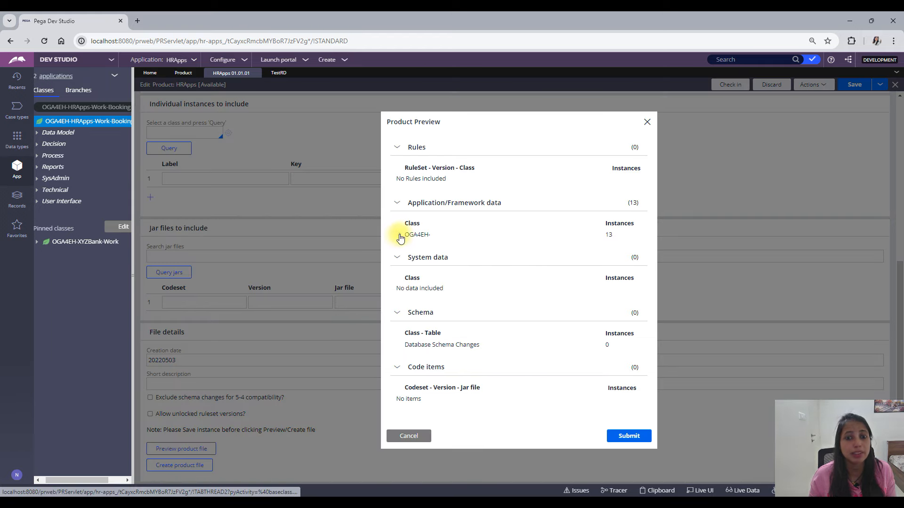
left_click(400, 234)
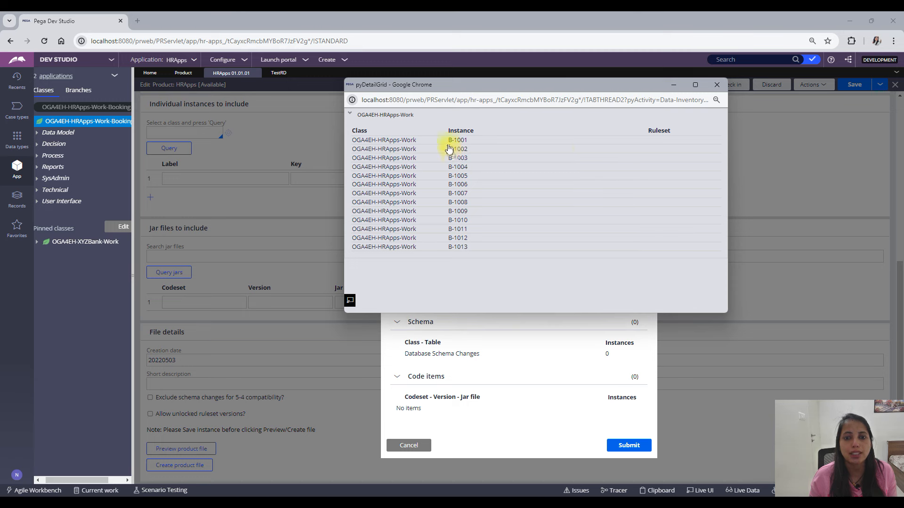
left_click(457, 139)
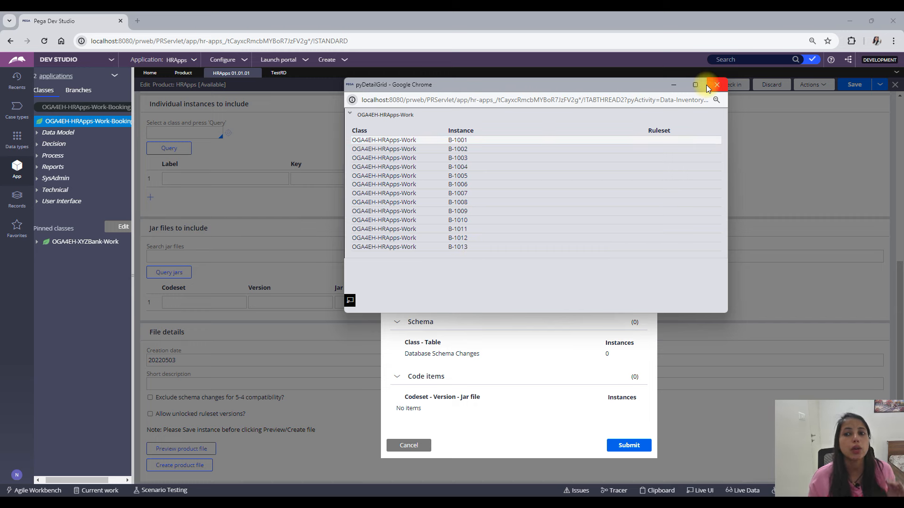
left_click(717, 85)
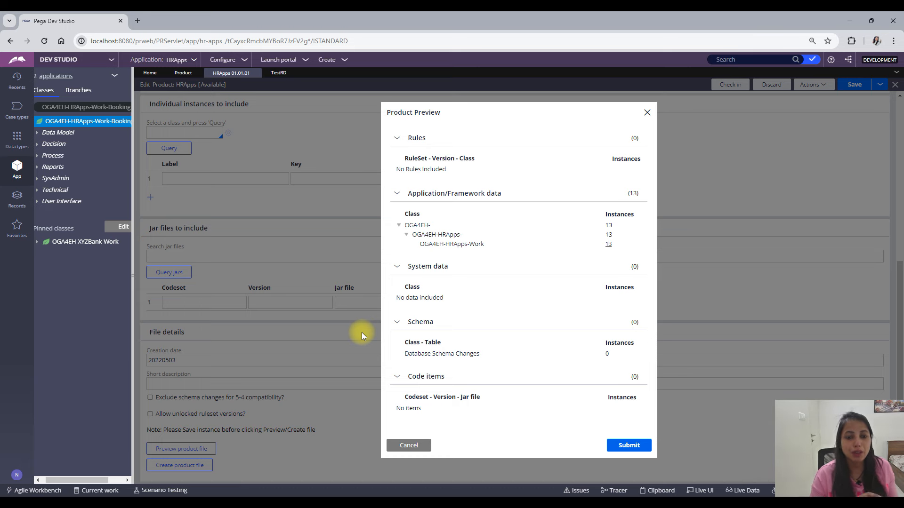
left_click(647, 113)
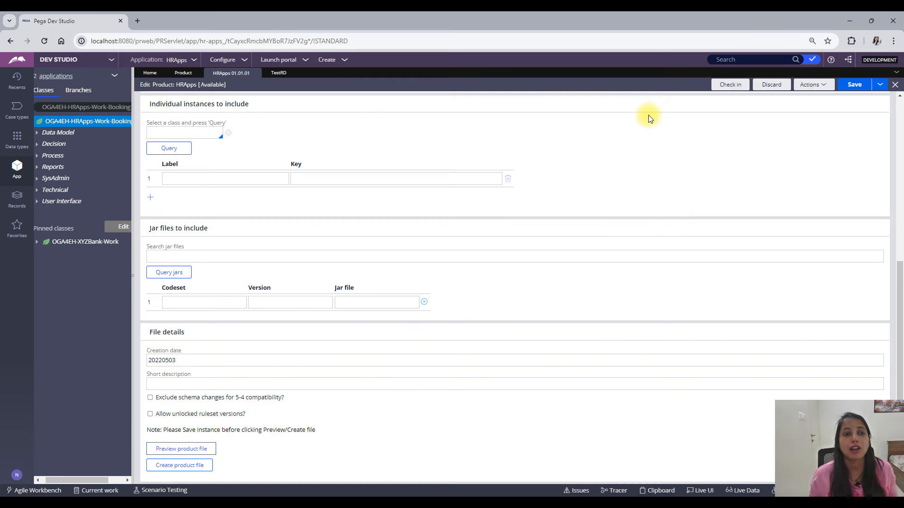
mouse_move(547, 292)
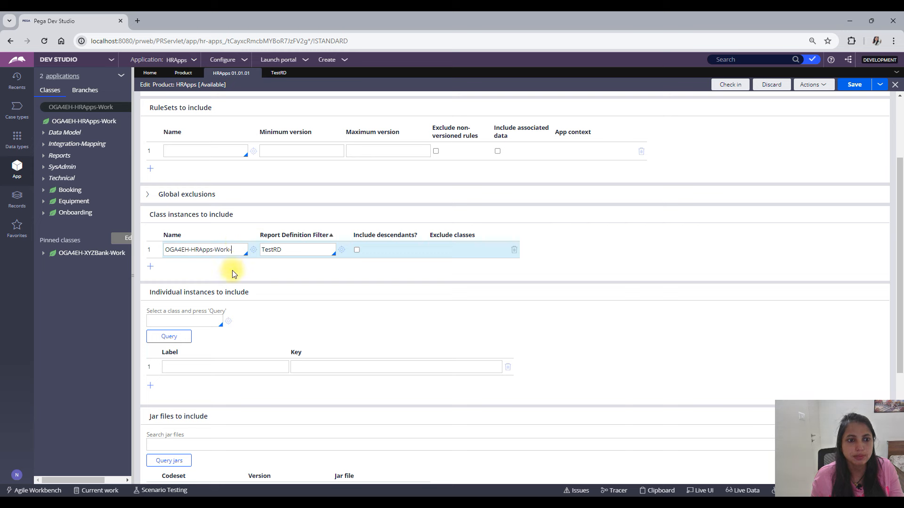
Step: Clear the TestRD filter and tick Include descendants? for OGA4EH-HRApps-Work
left_click(297, 249)
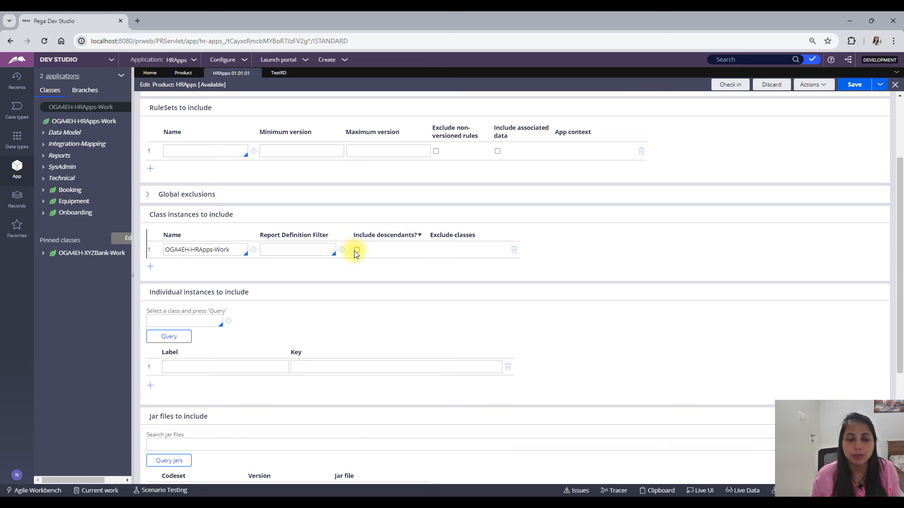
left_click(356, 250)
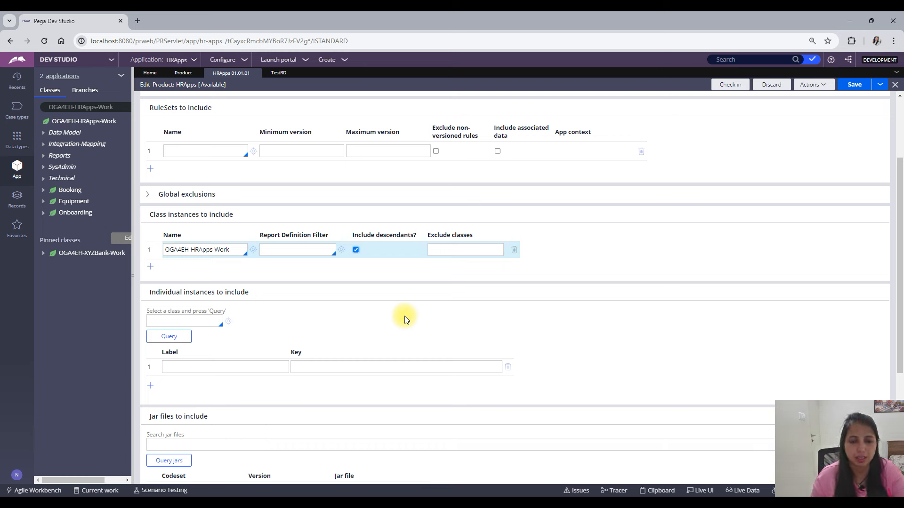
mouse_move(526, 313)
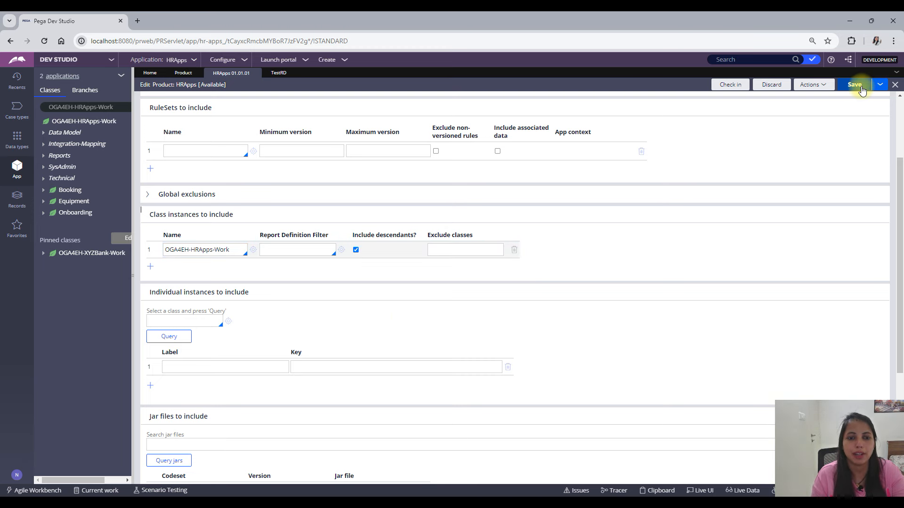
scroll("down", 3)
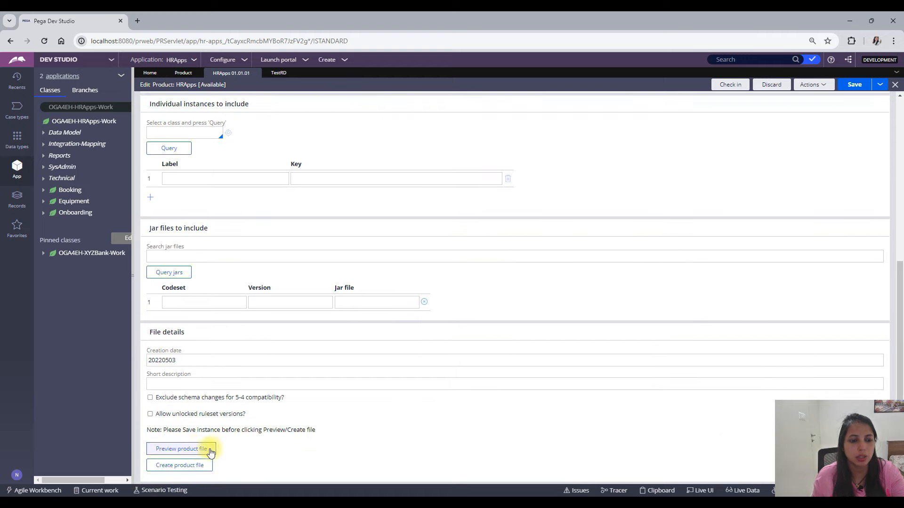
left_click(181, 449)
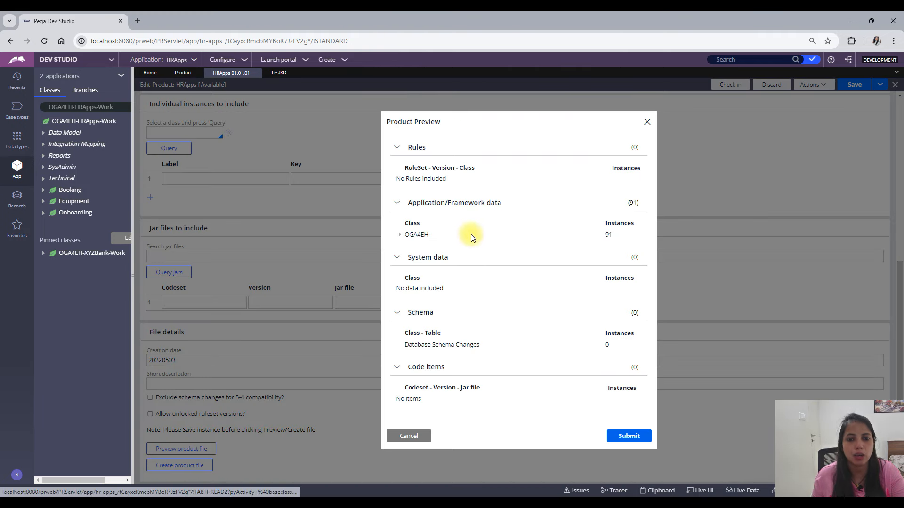
left_click(399, 234)
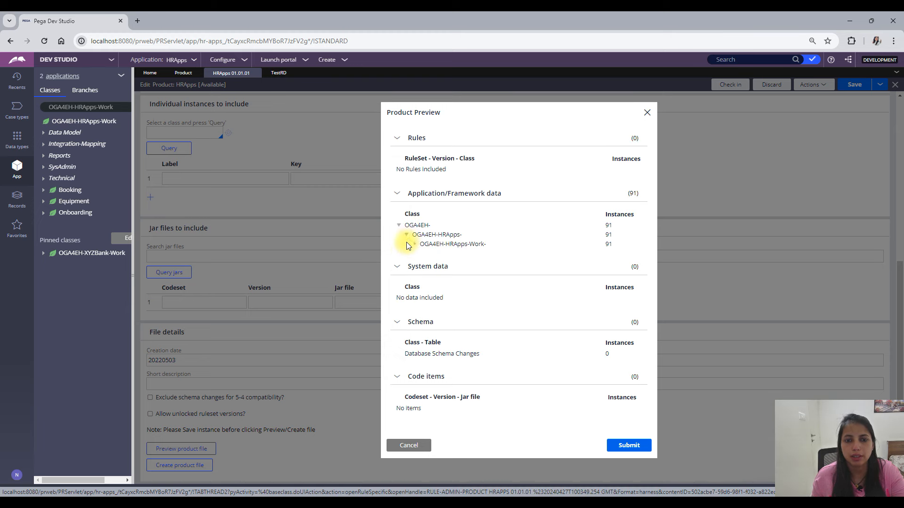
left_click(407, 244)
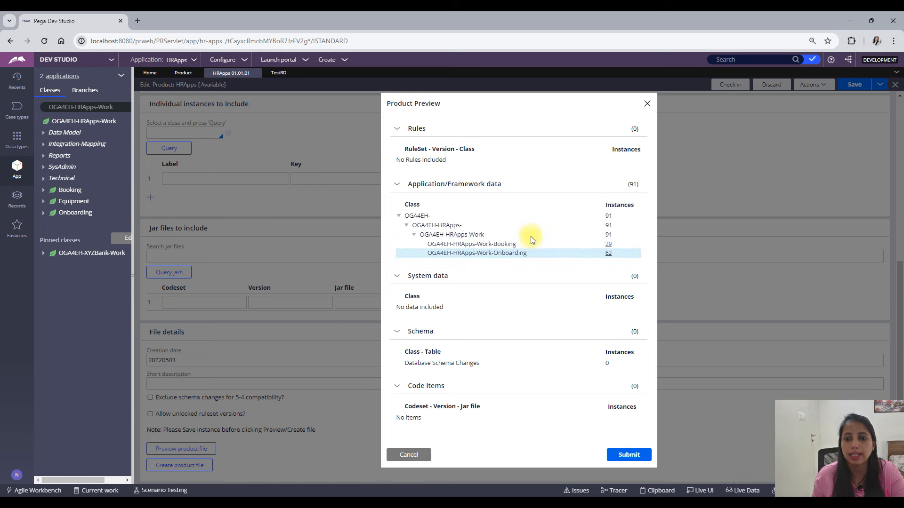
mouse_move(663, 118)
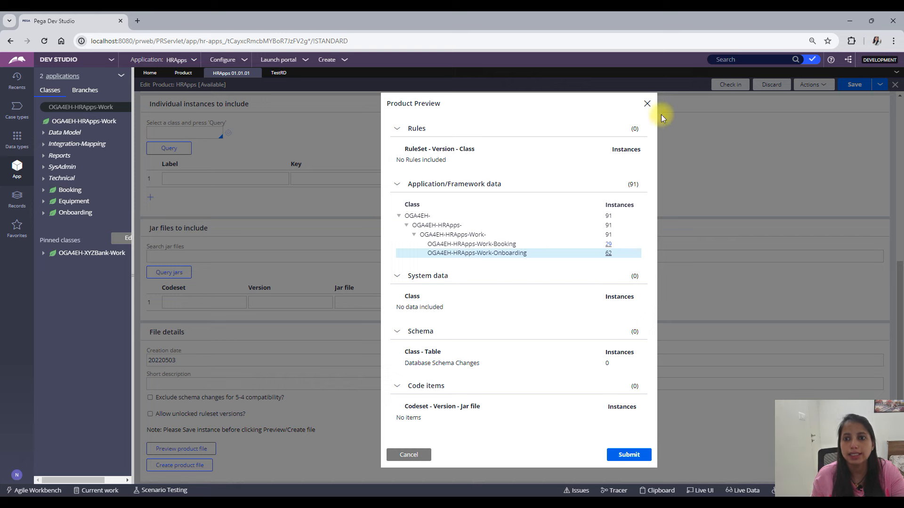
left_click(646, 103)
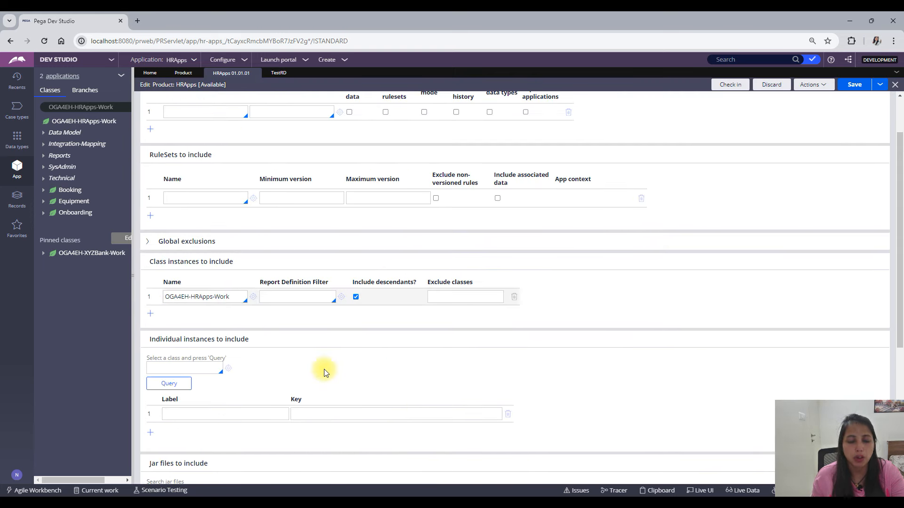
Step: Save the HRApps product rule and scroll through it
left_click(297, 296)
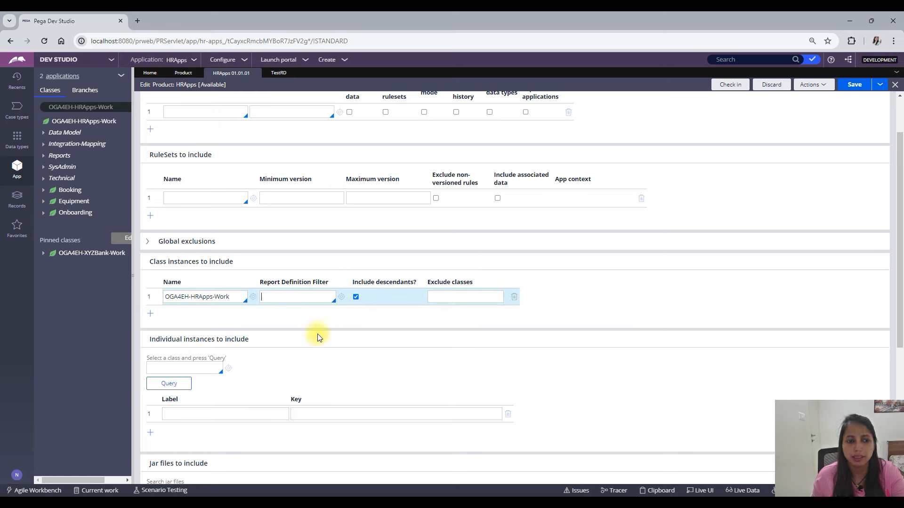
scroll("down", 3)
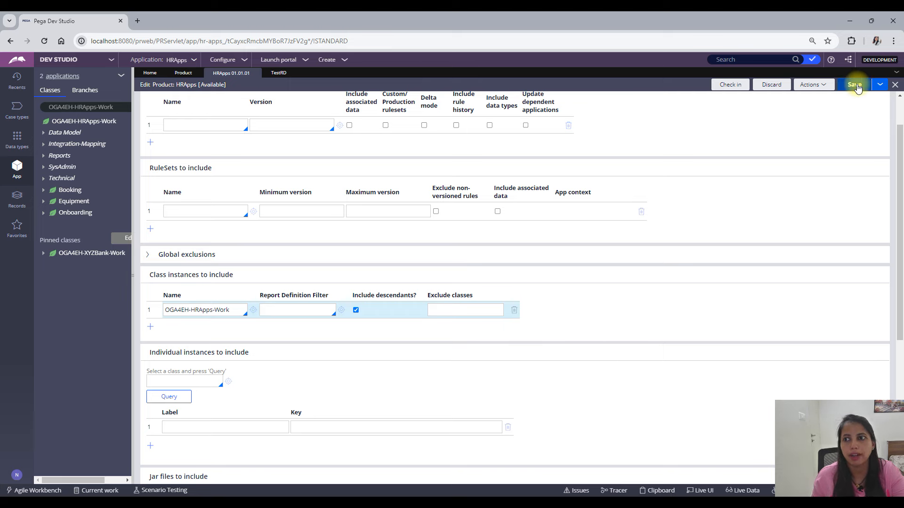
scroll("down", 3)
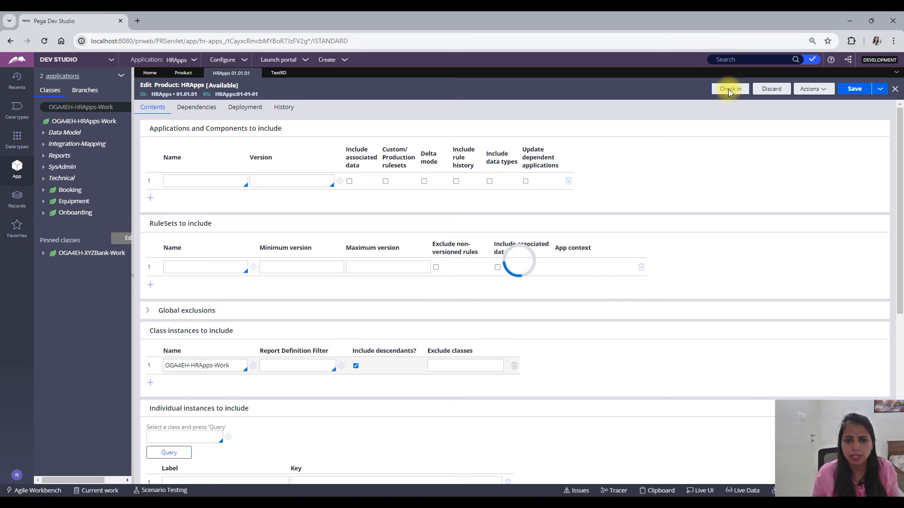
Step: Check in the HRApps product rule with comment 'wip'
left_click(730, 88)
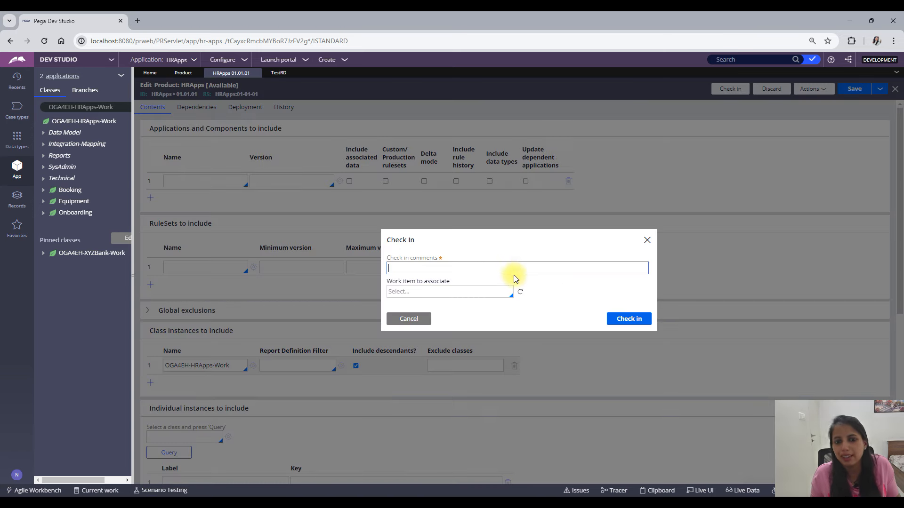
type("wip")
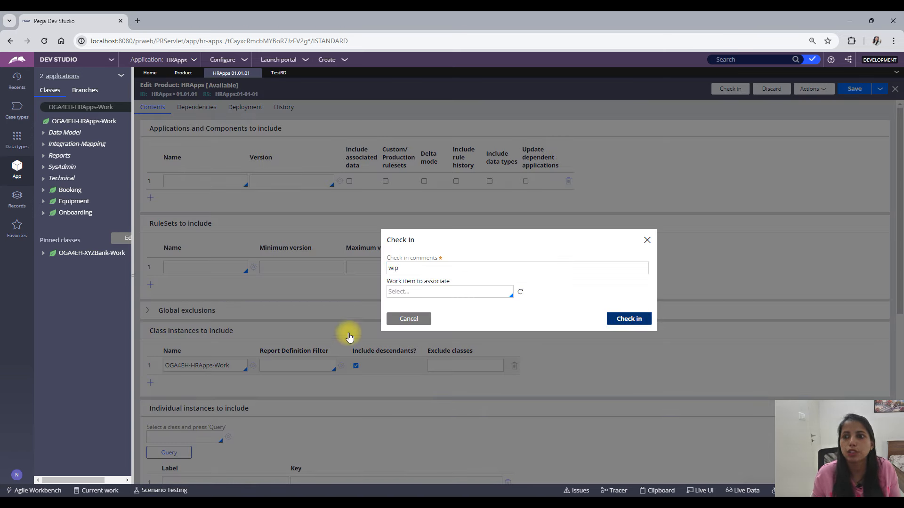
left_click(628, 319)
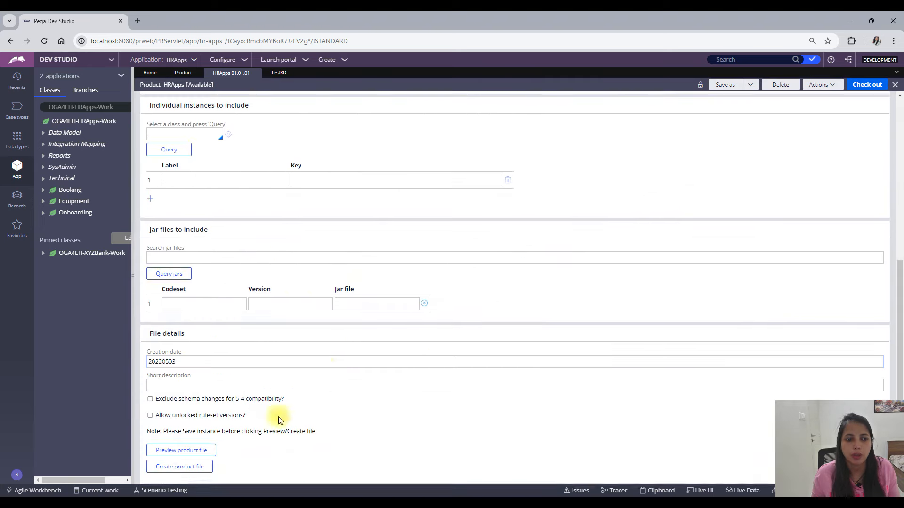
Step: Create a product file named 'instances' exporting 91 records
left_click(179, 467)
type("instances")
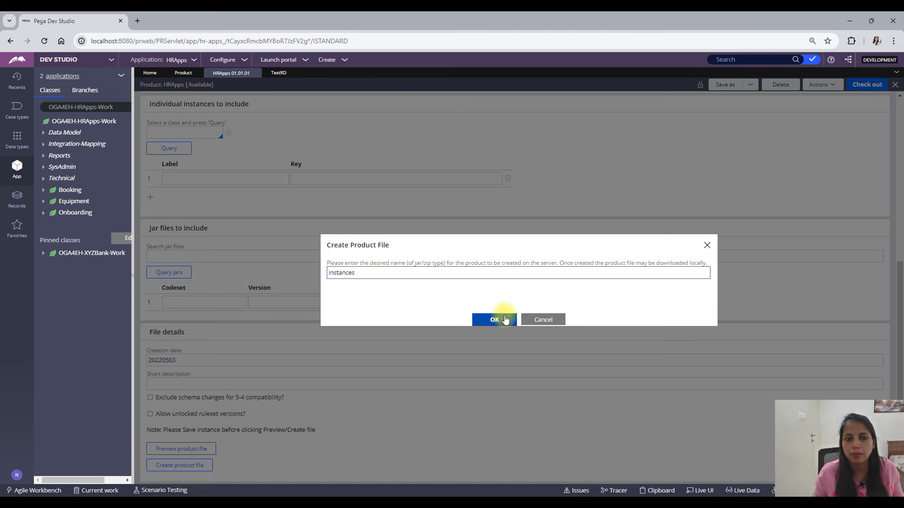
left_click(493, 320)
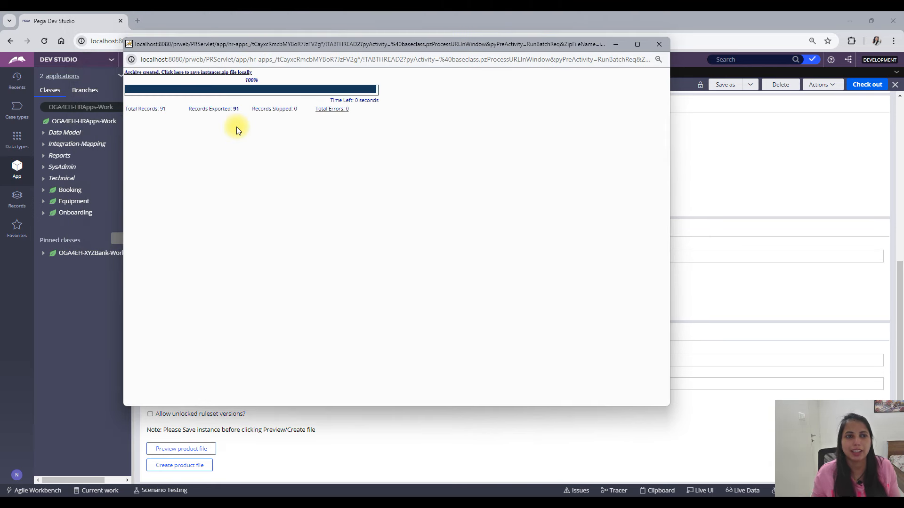
Step: Save instances.zip from the download link into the Downloads folder
right_click(188, 72)
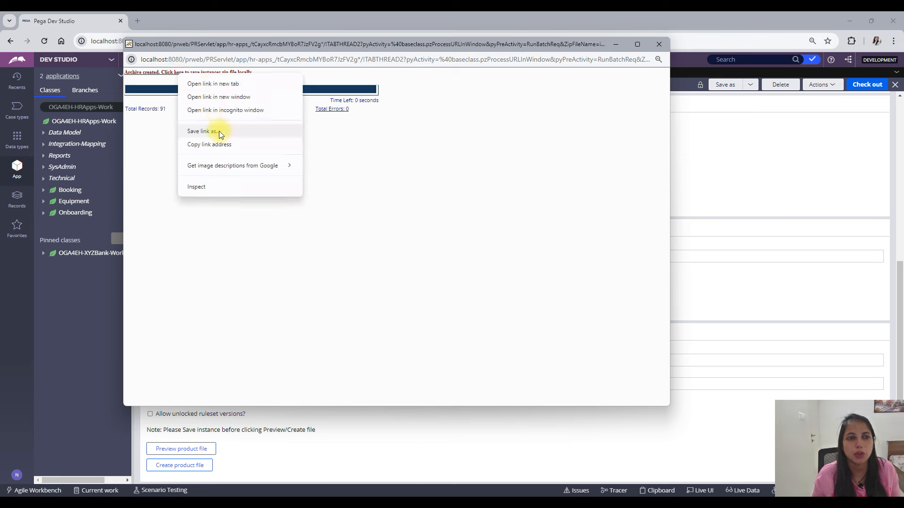
left_click(202, 131)
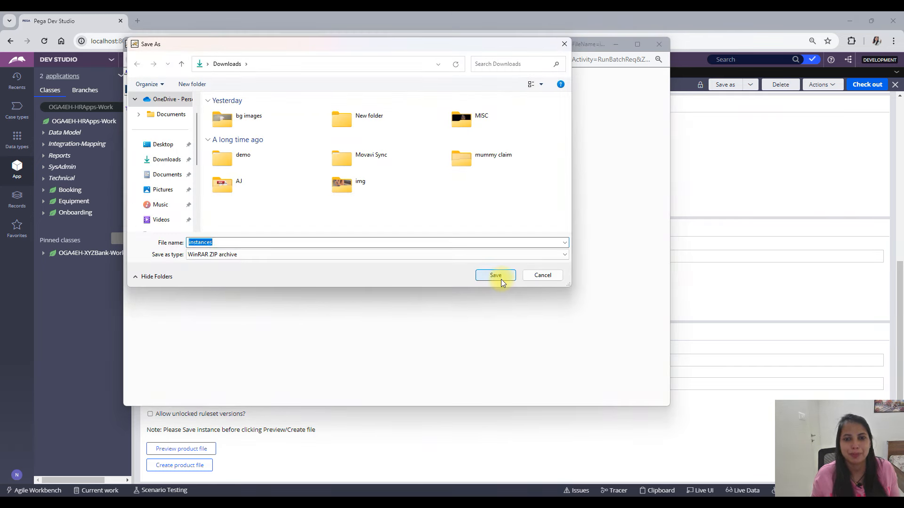
left_click(495, 275)
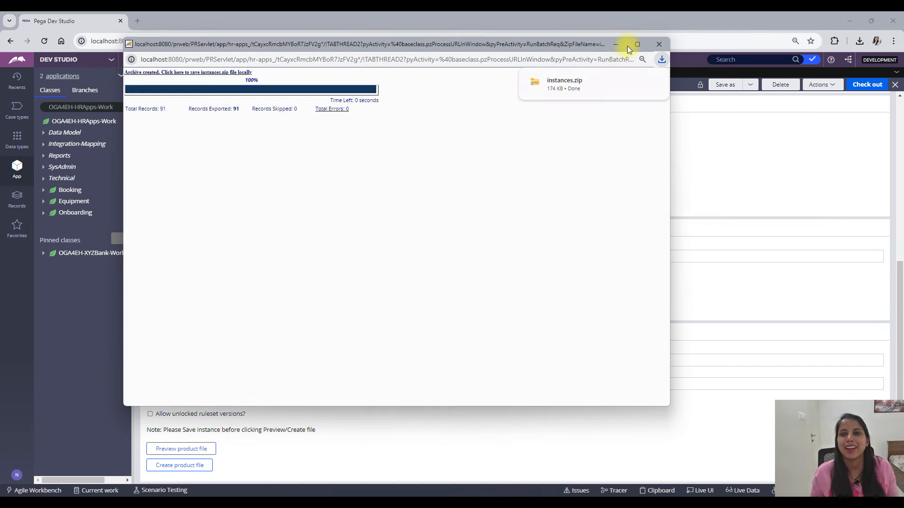